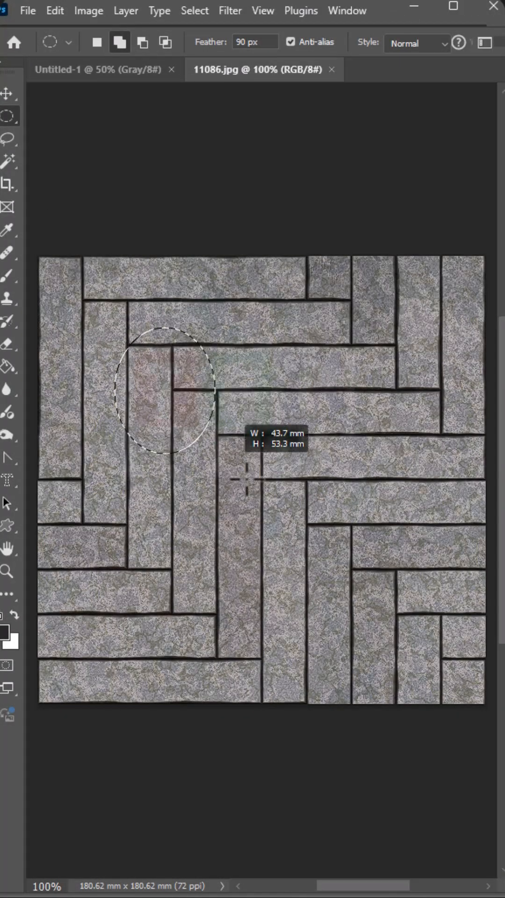
Draw a 90 px feathered elliptical selection over the upper-left stone tiles
left_click(9, 115)
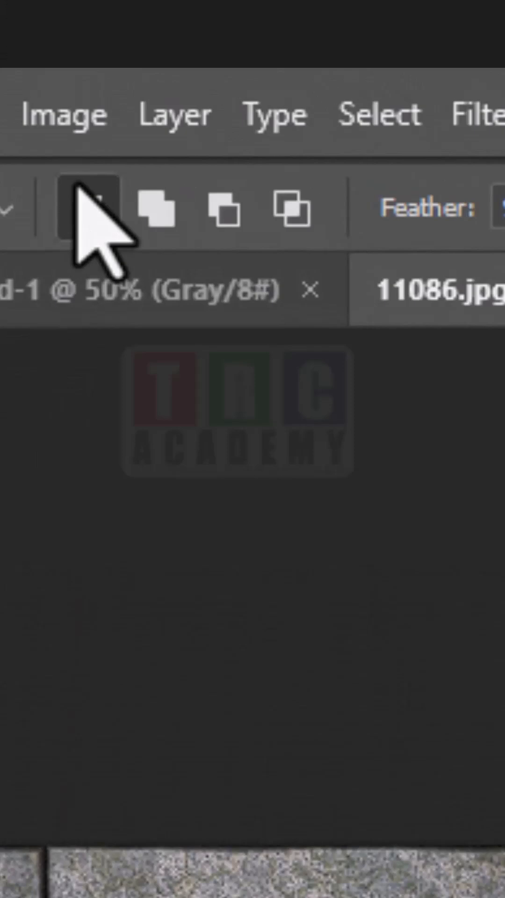
mouse_move(155, 209)
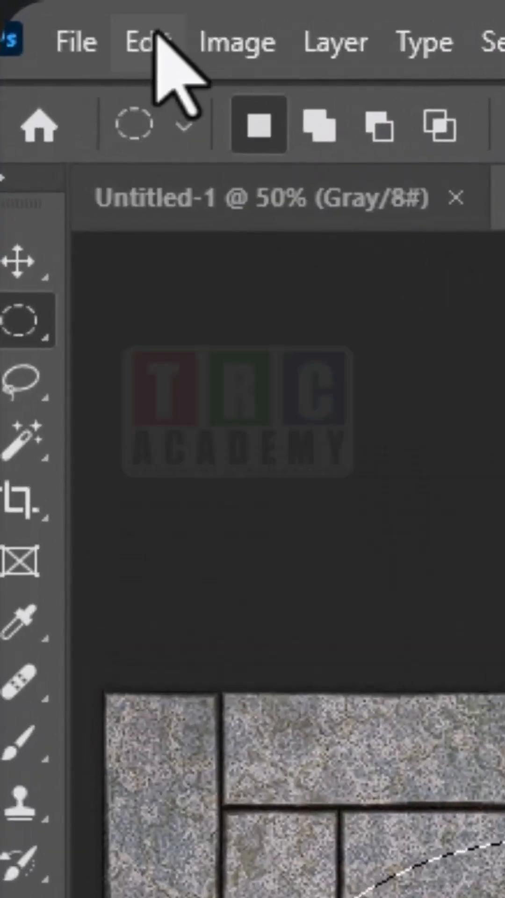
Paste the copied oval in place with Paste Special, creating Layer 1
left_click(146, 41)
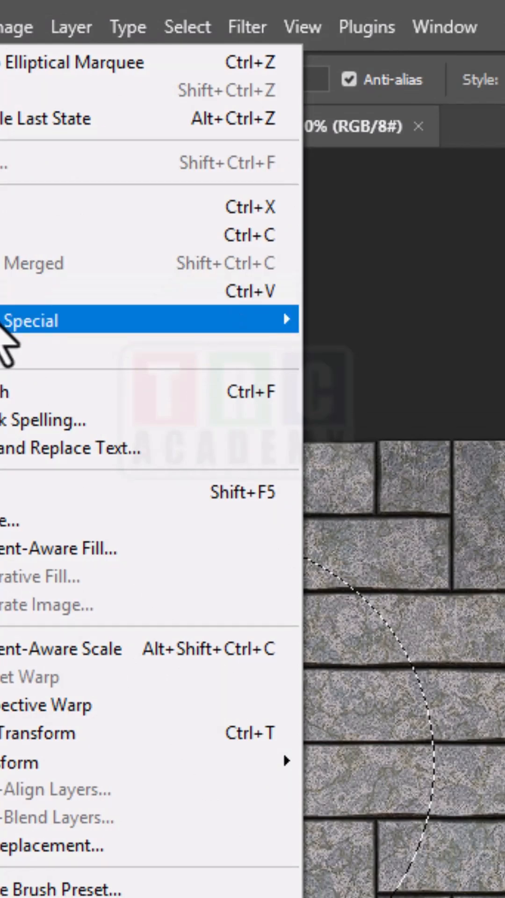
mouse_move(143, 291)
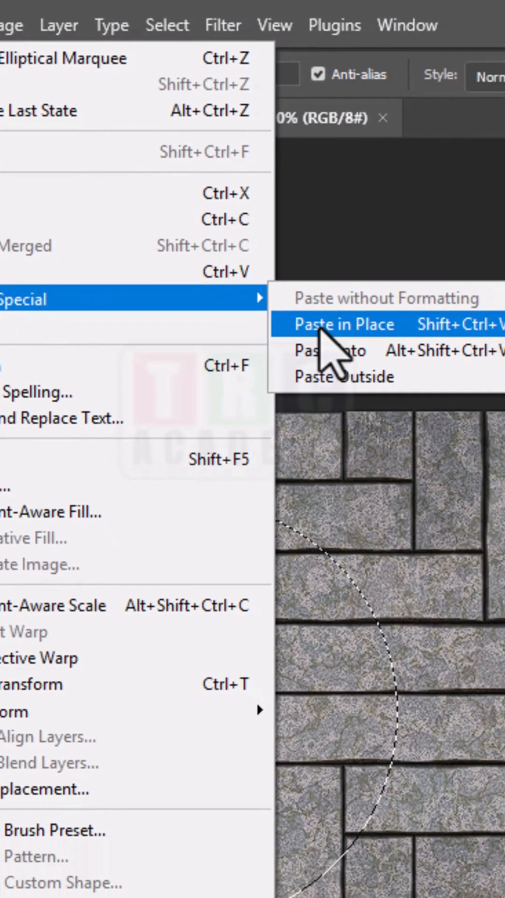
left_click(342, 324)
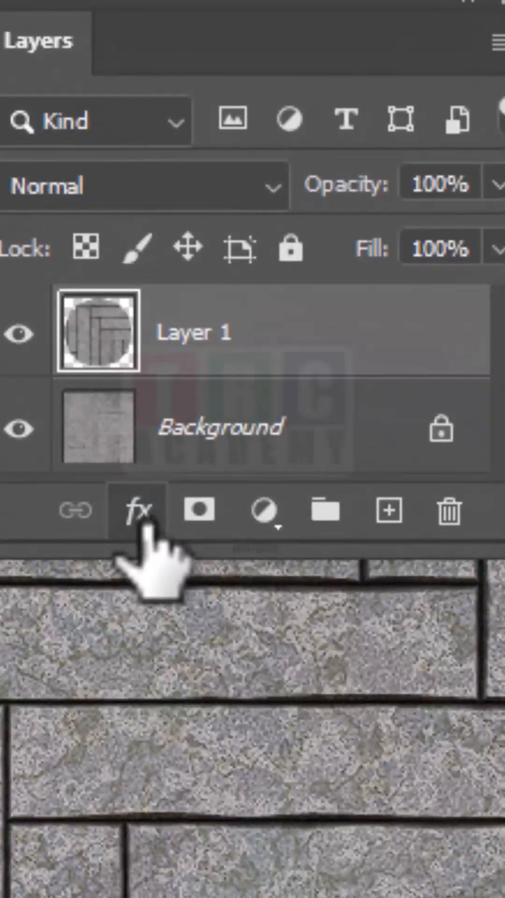
Apply a Drop Shadow layer effect to Layer 1 and confirm it
left_click(136, 509)
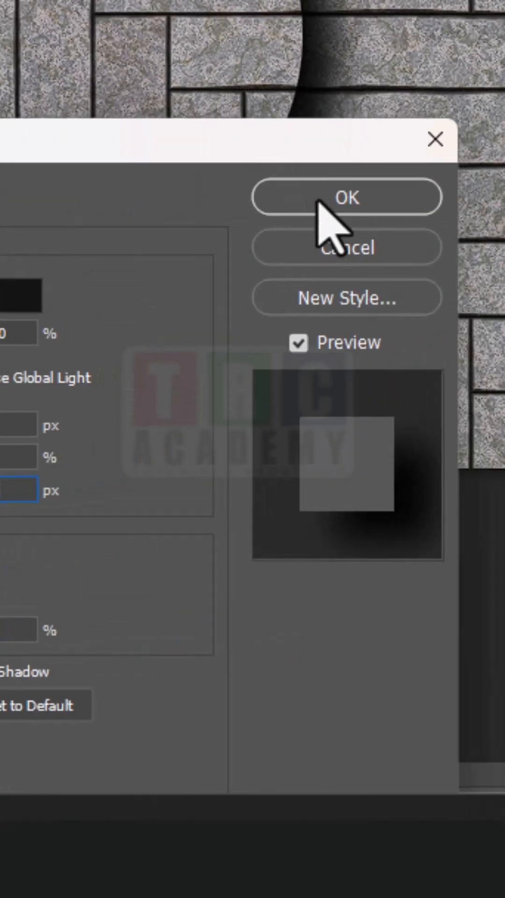
left_click(346, 197)
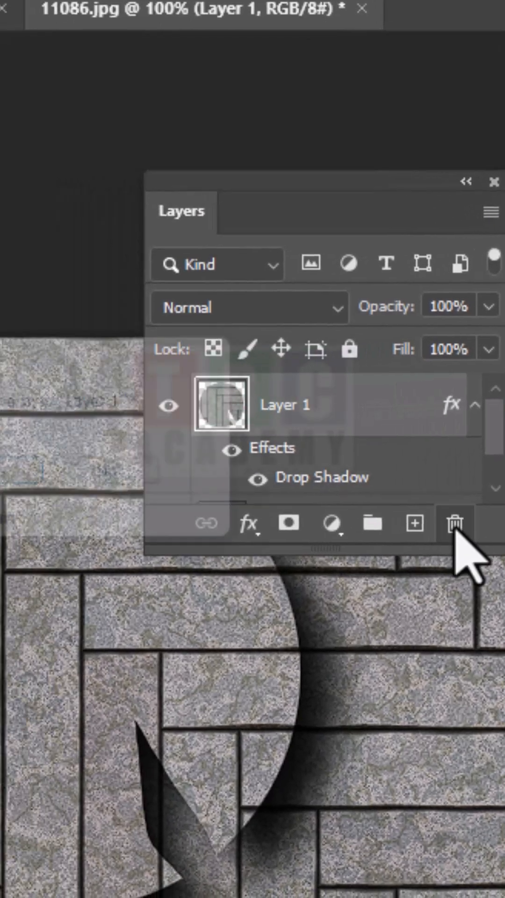
Delete the shadowed Layer 1 and pick the Elliptical Marquee tool again
left_click(454, 524)
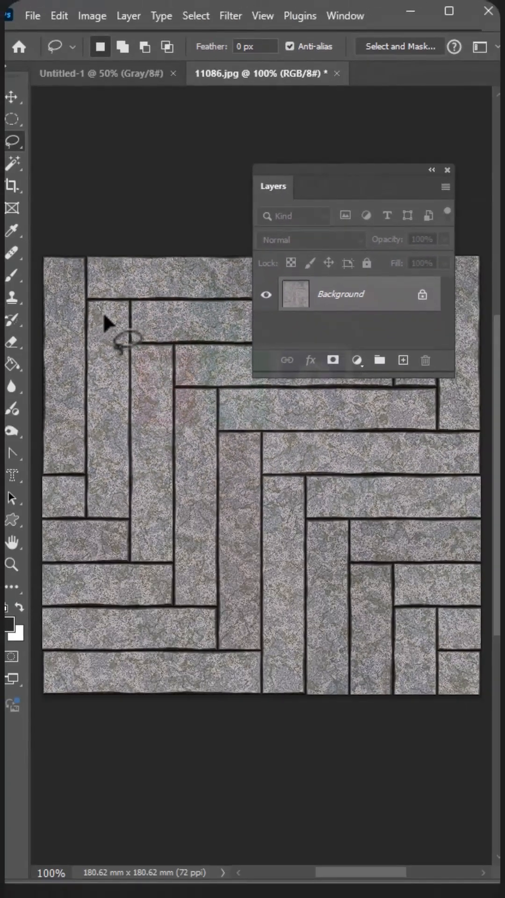
left_click(12, 118)
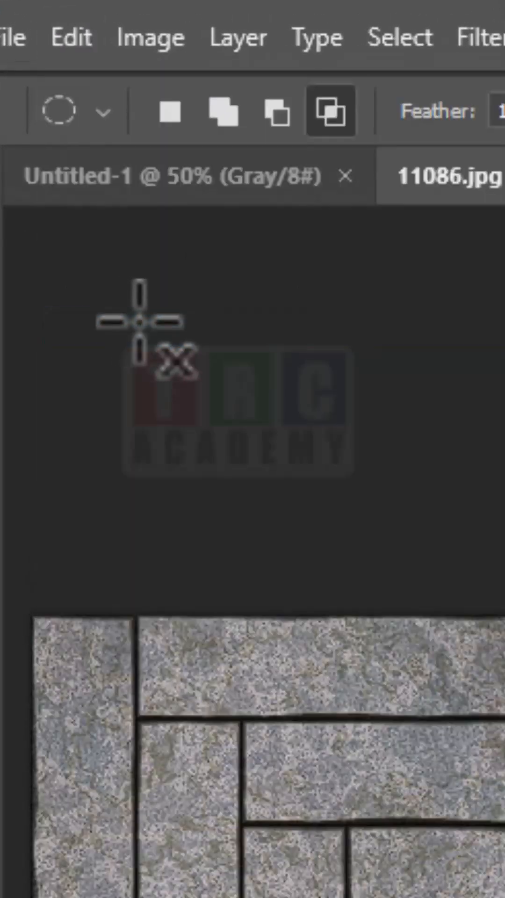
Paste the newly copied feathered oval from the Edit menu as Layer 1
left_click(64, 36)
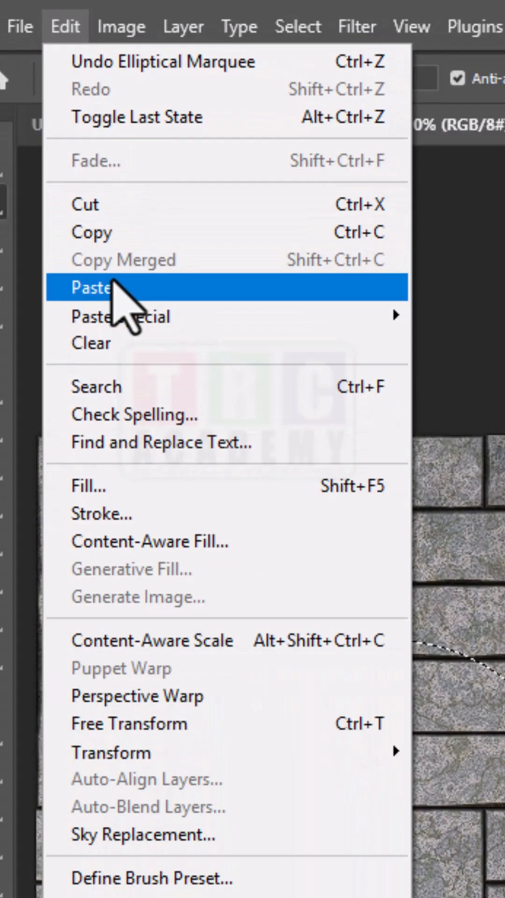
left_click(92, 286)
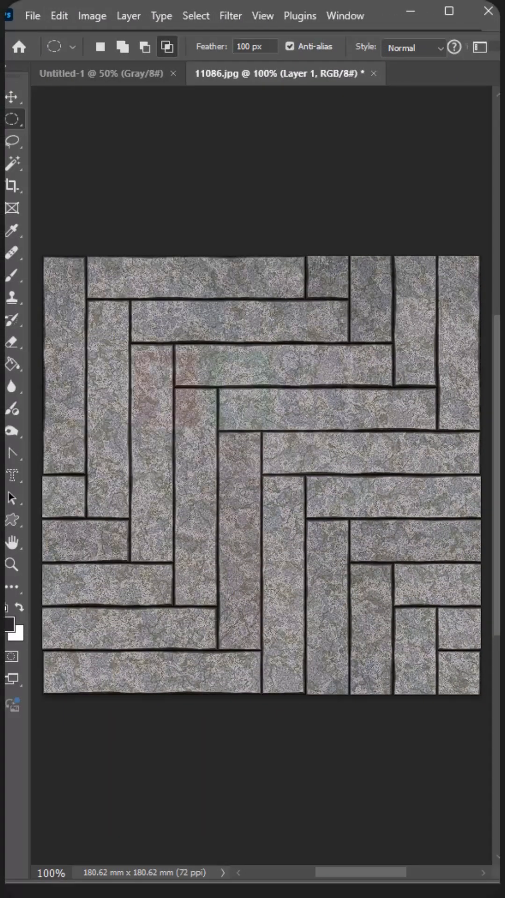